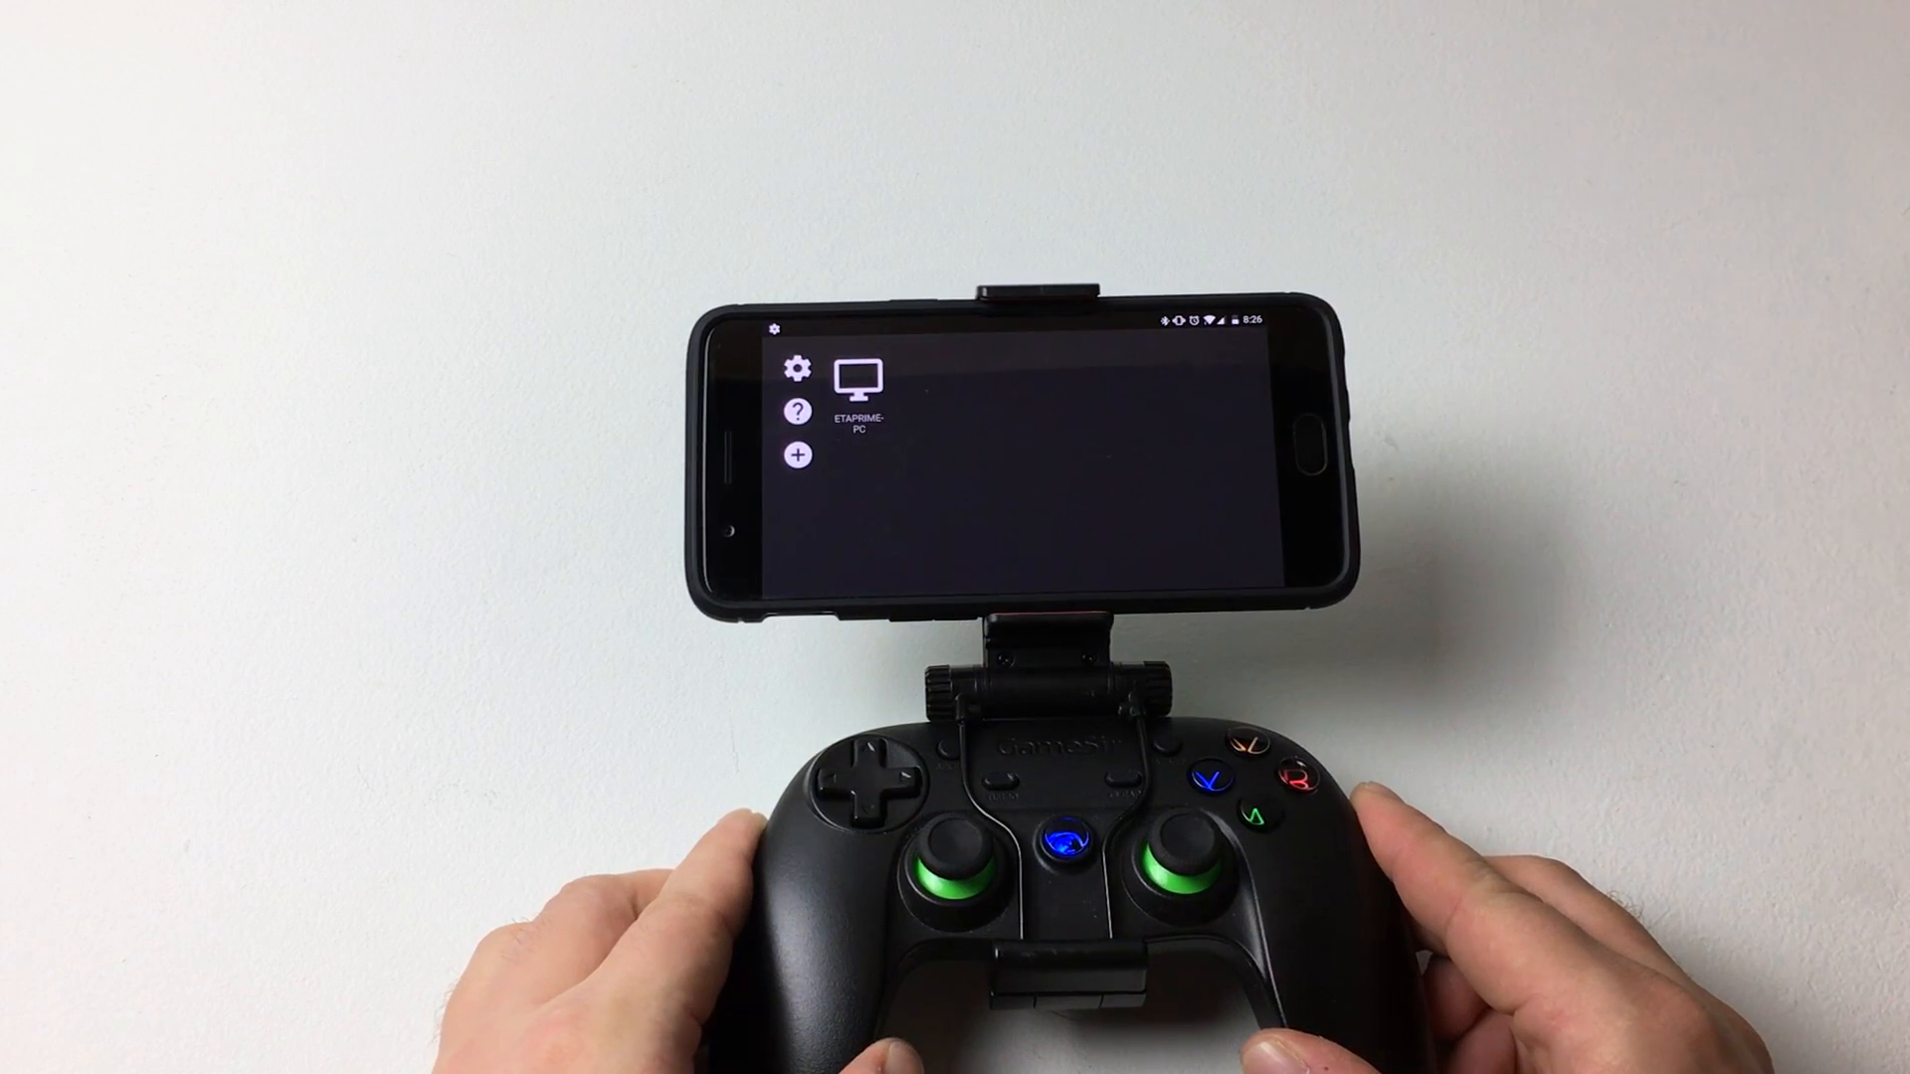
Select the gaming PC in the computer list to show the pairing PIN dialog.
left_click(860, 378)
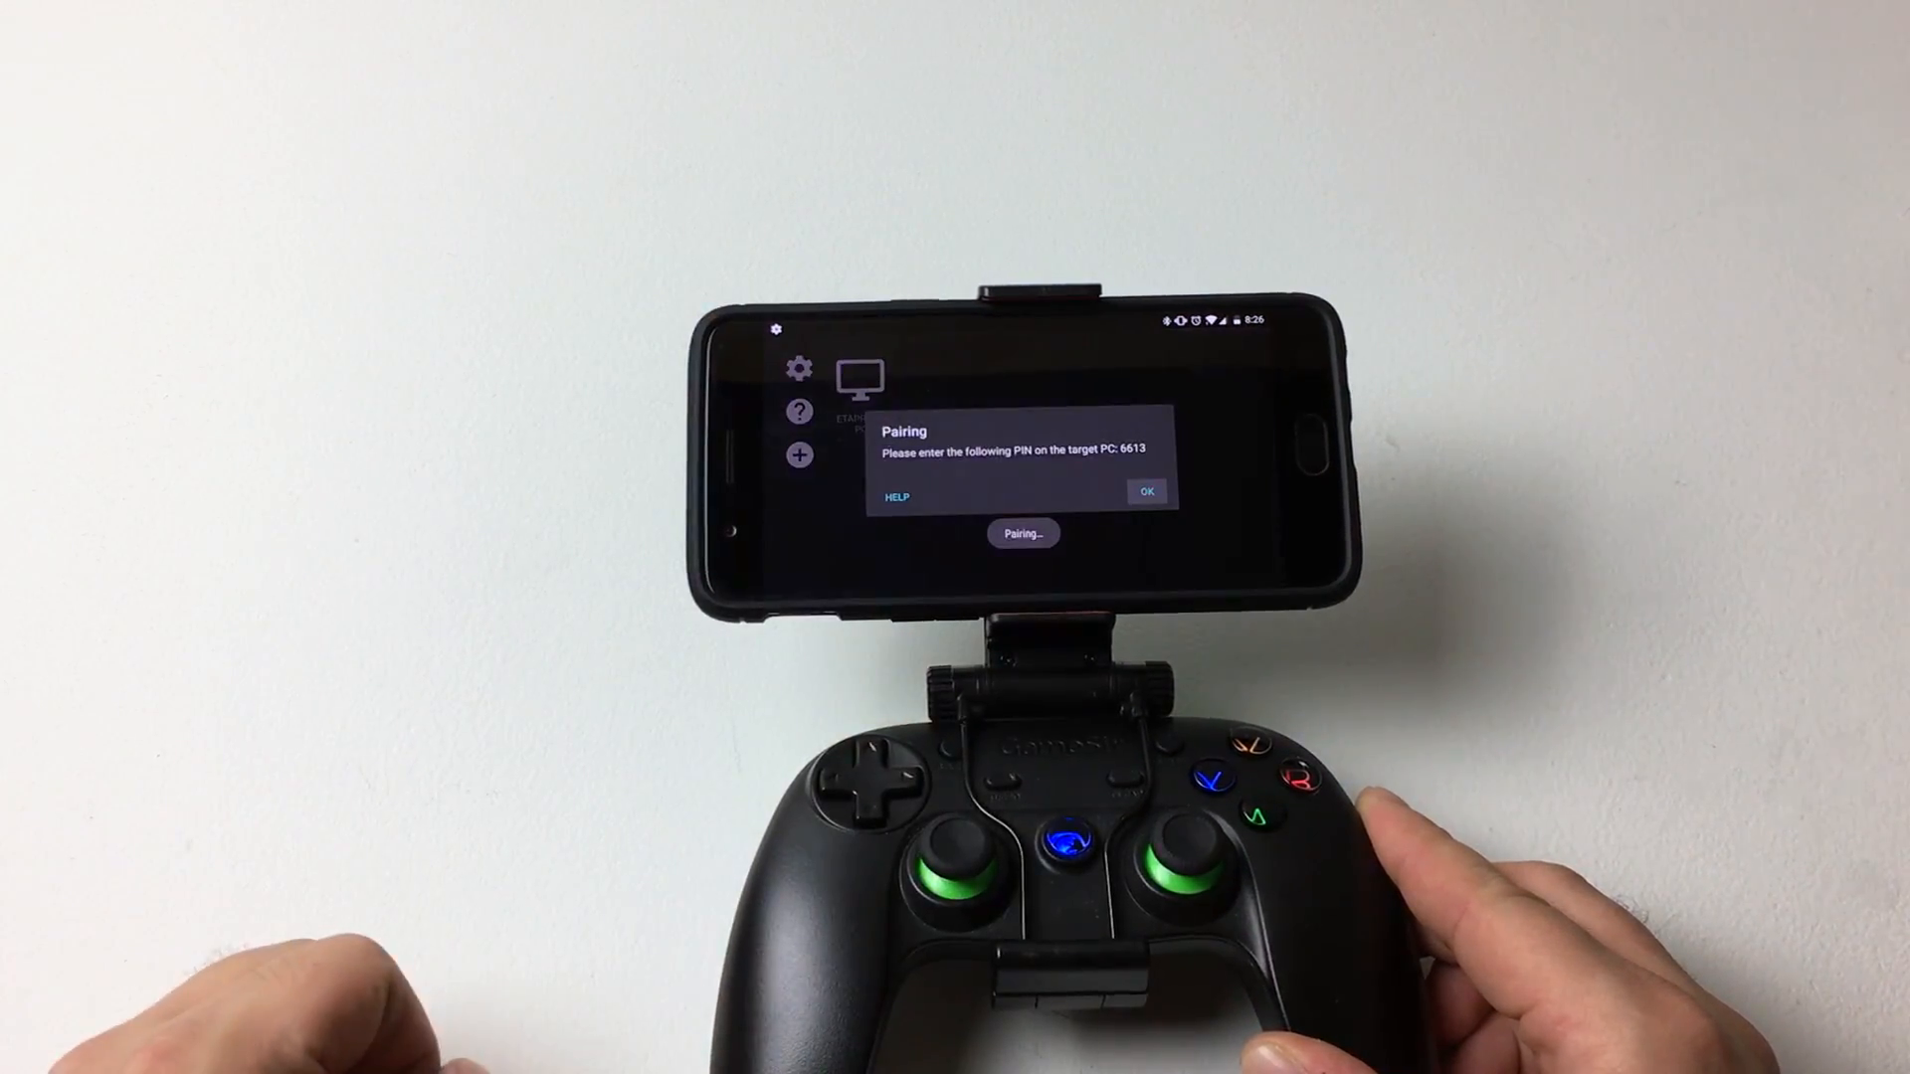